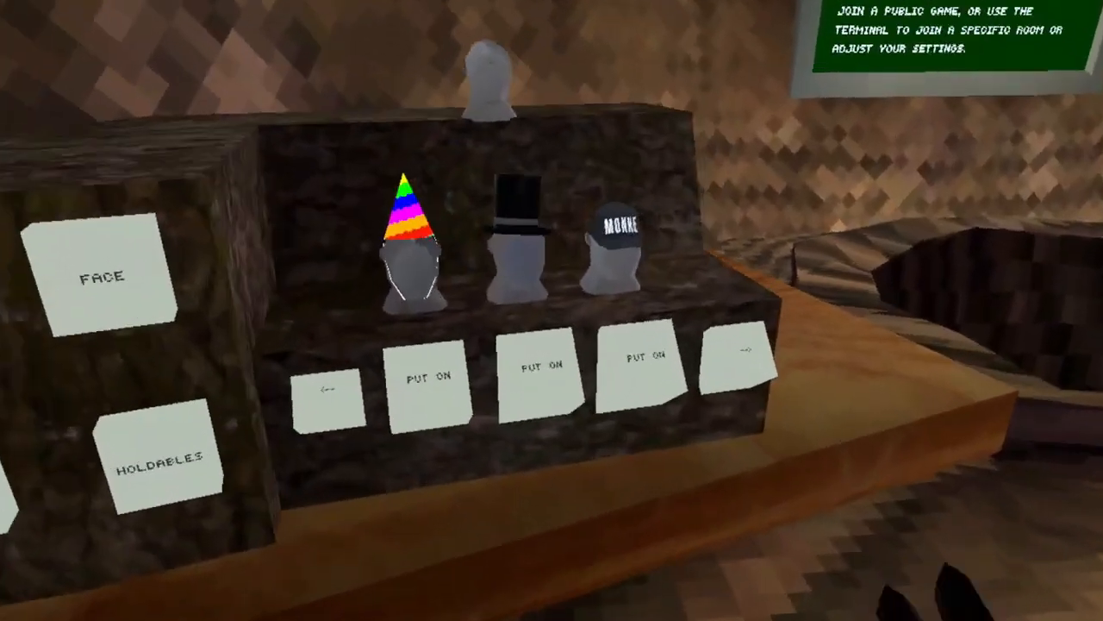
mouse_move(551, 311)
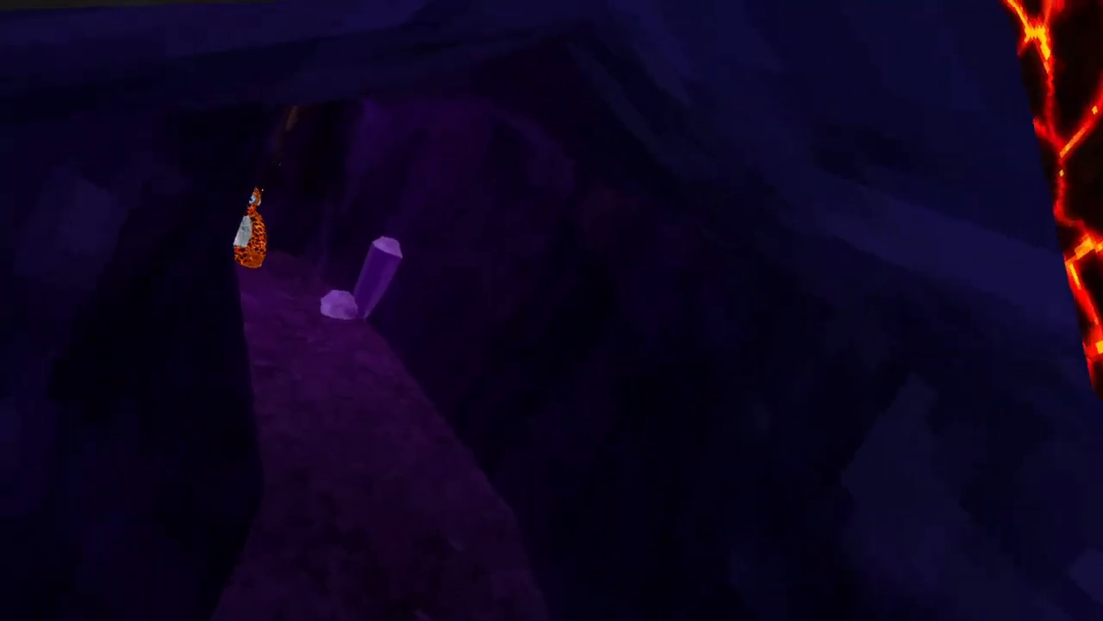
mouse_move(552, 310)
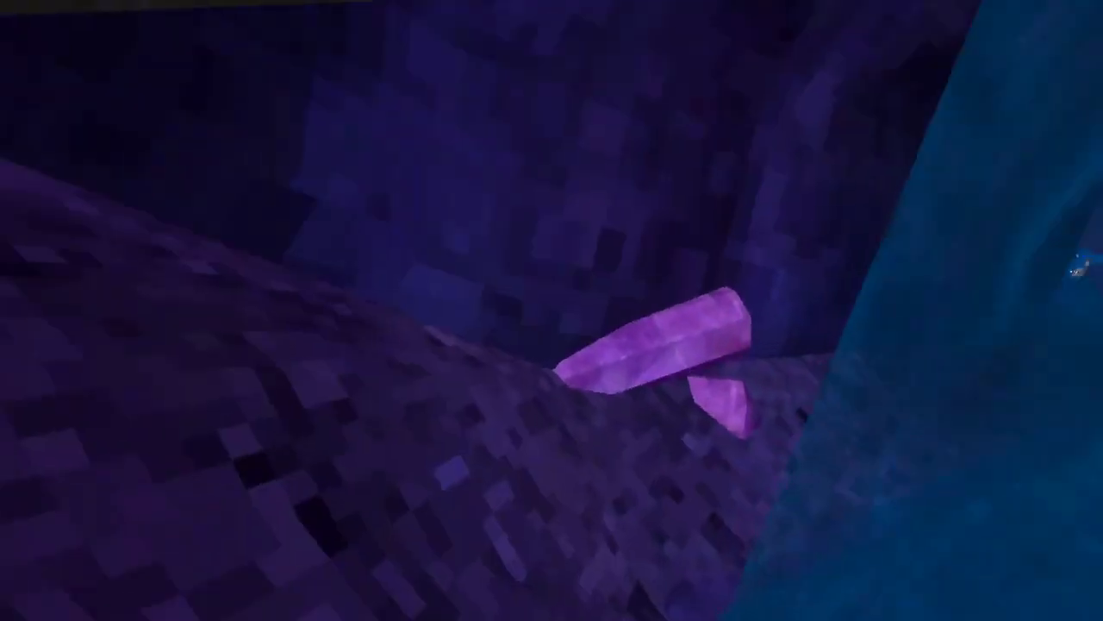